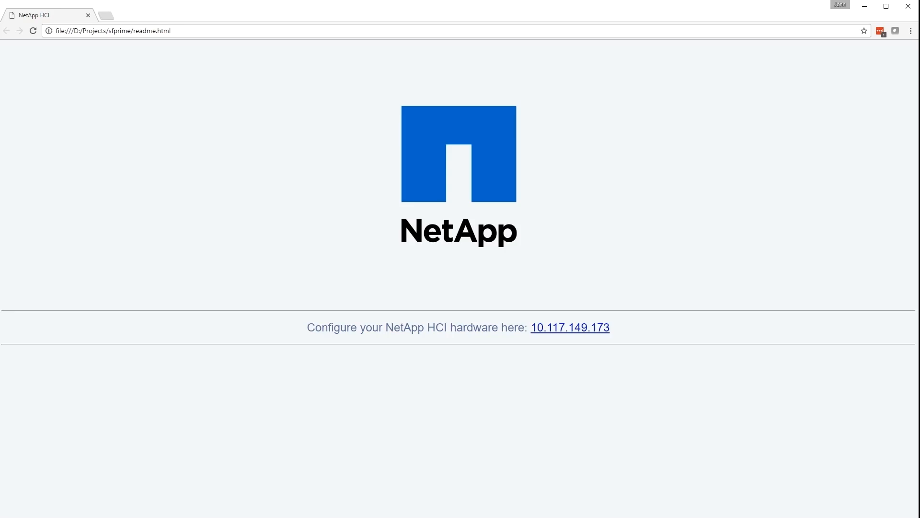
# Open the NetApp HCI node at 10.117.149.173 and start the setup wizard
pyautogui.click(112, 31)
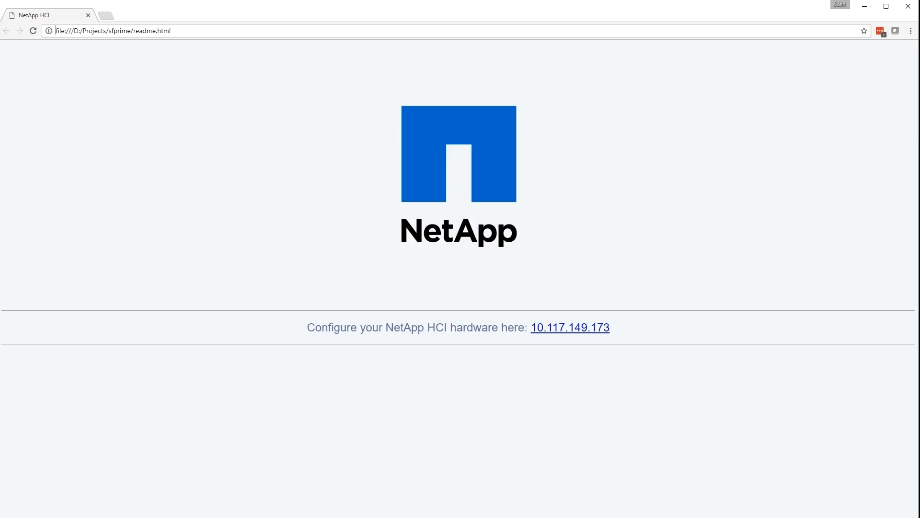
pyautogui.moveTo(577, 347)
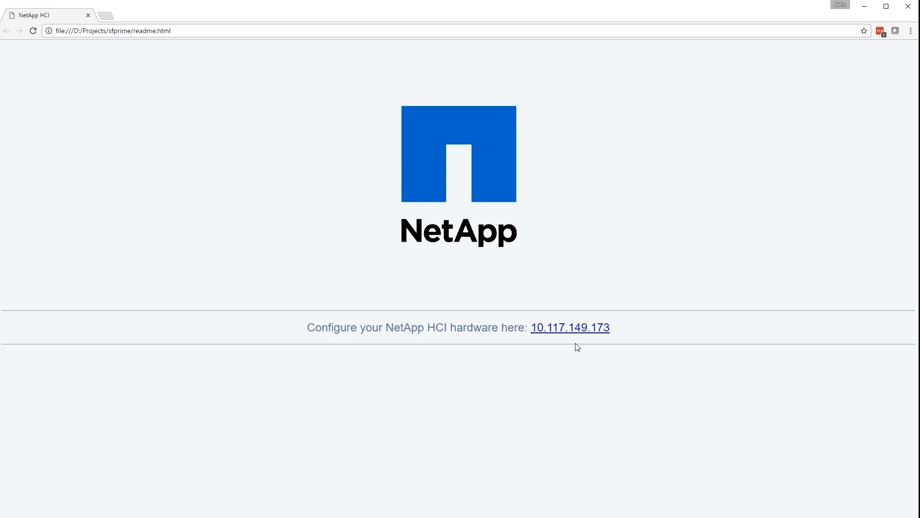
pyautogui.moveTo(569, 332)
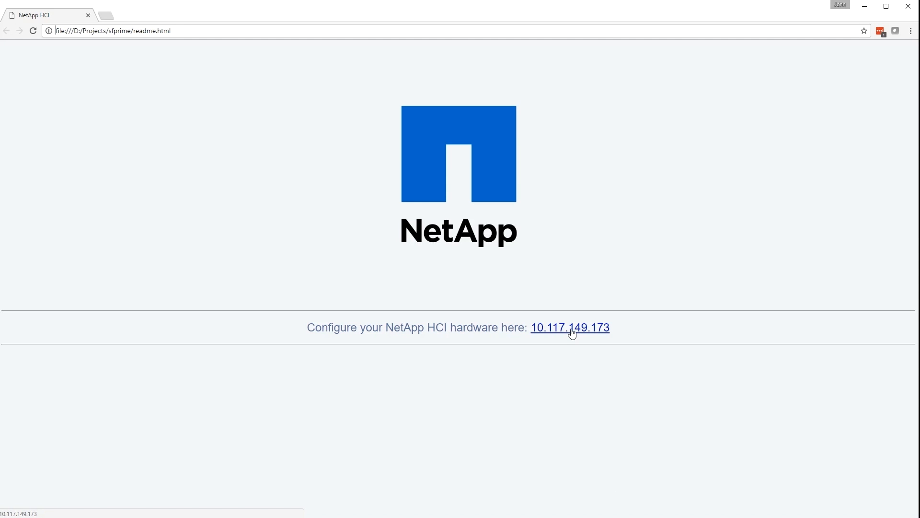
pyautogui.click(569, 327)
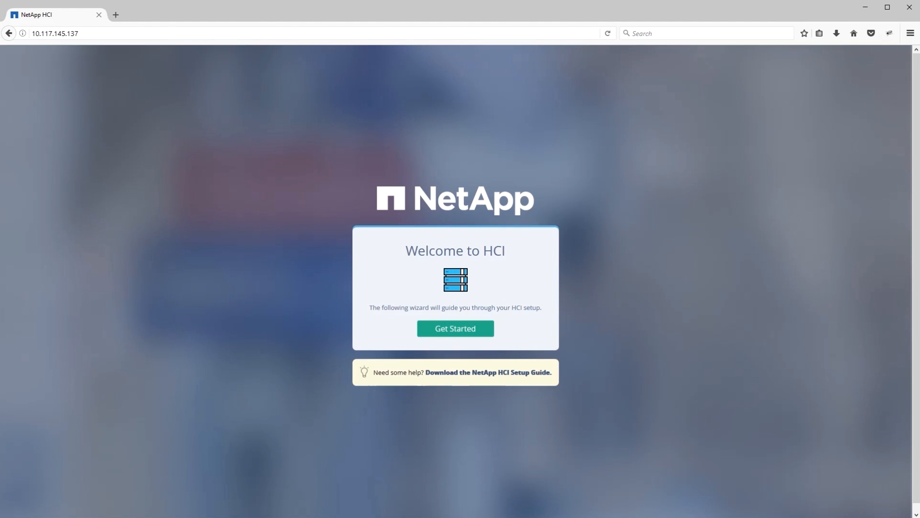
pyautogui.click(454, 328)
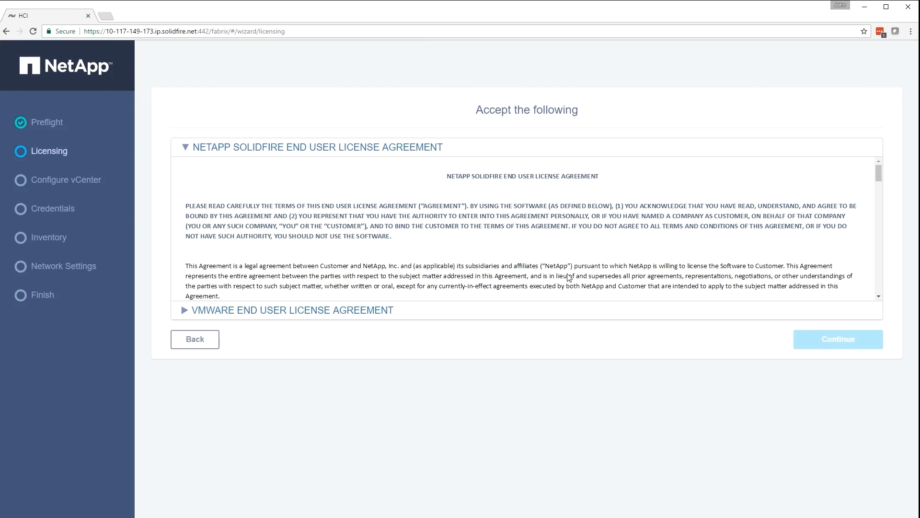
# Accept the NetApp SolidFire and VMware license agreements to reach vCenter configuration
pyautogui.click(292, 310)
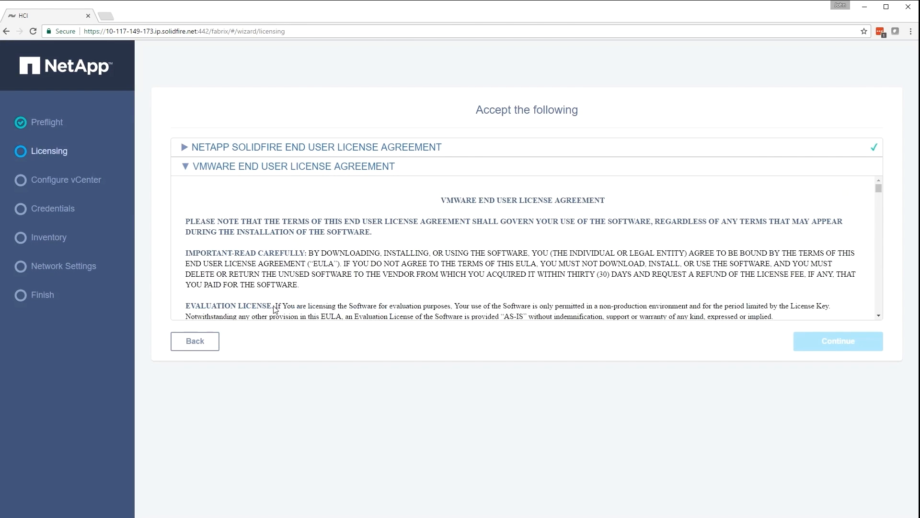
pyautogui.scroll(-3)
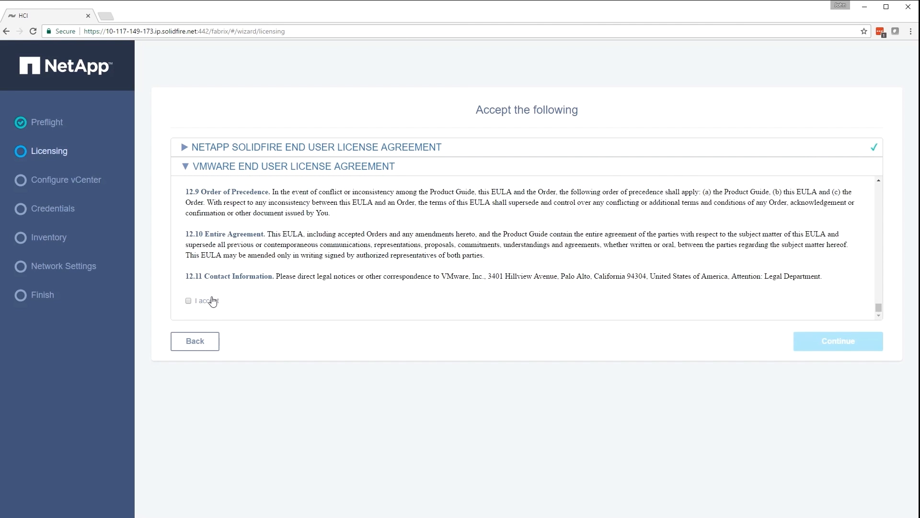
pyautogui.click(838, 341)
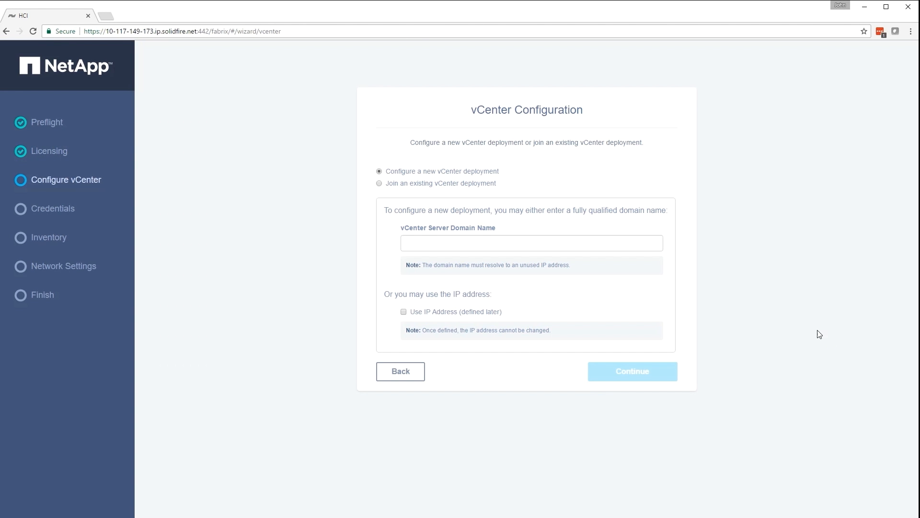
pyautogui.moveTo(441, 289)
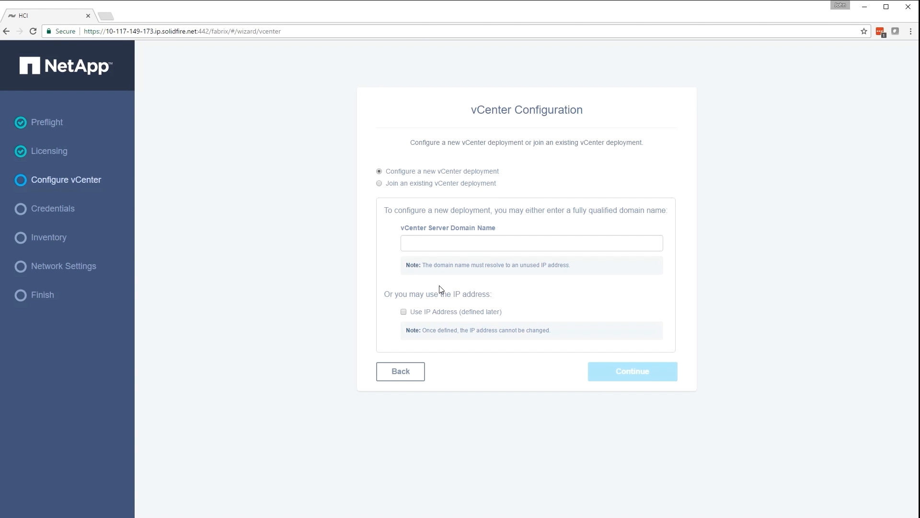
pyautogui.moveTo(449, 315)
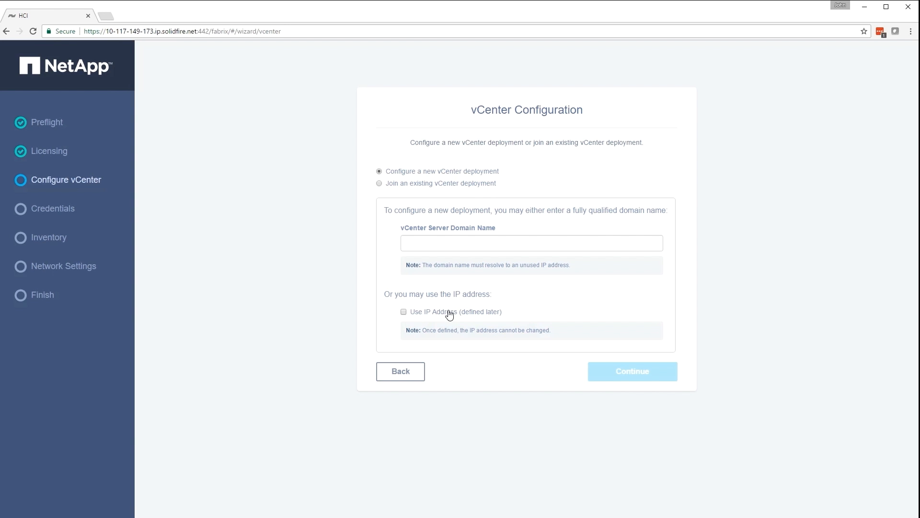
# Choose 'Use IP Address (defined later)' for the new vCenter and continue to Credentials
pyautogui.click(404, 310)
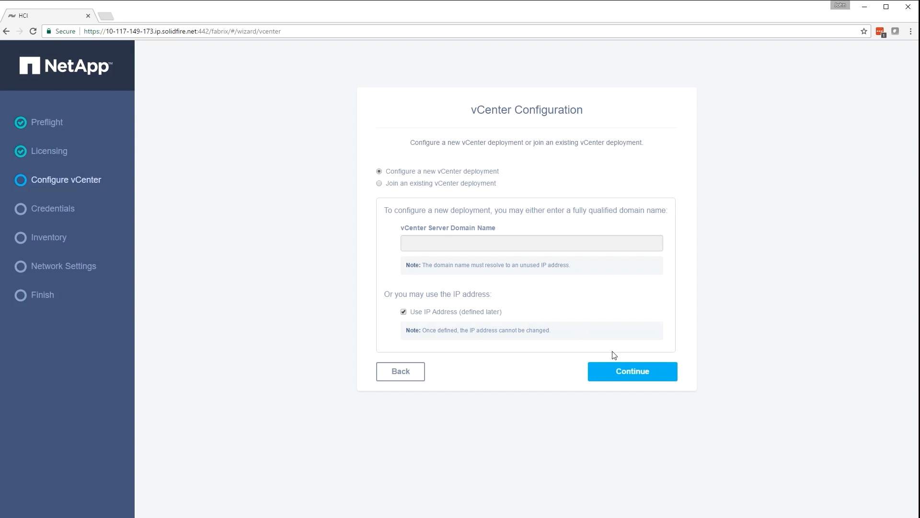
pyautogui.moveTo(637, 376)
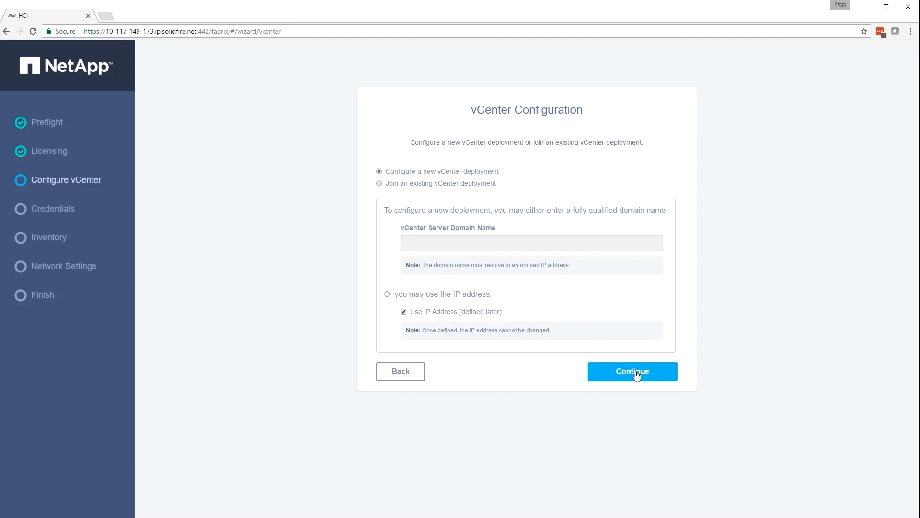
pyautogui.click(632, 371)
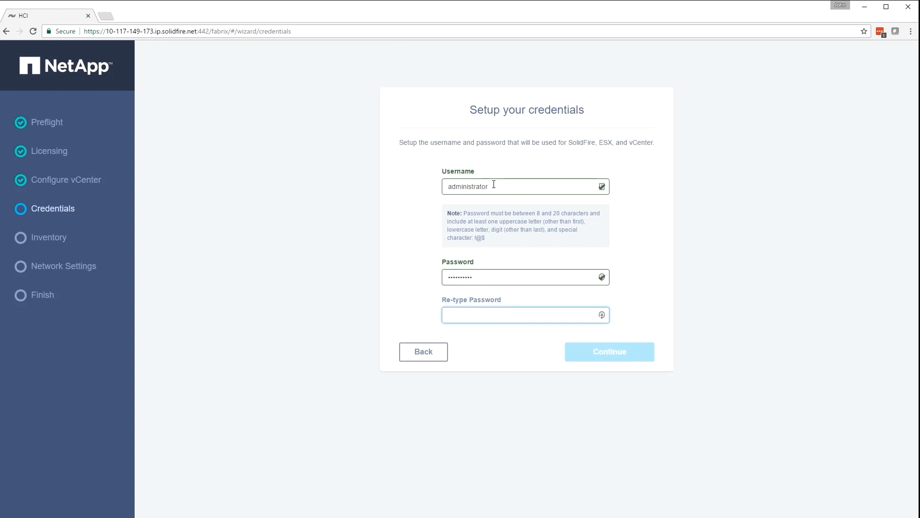
# Re-enter the administrator password and continue to Network Settings
pyautogui.write('••••••••')
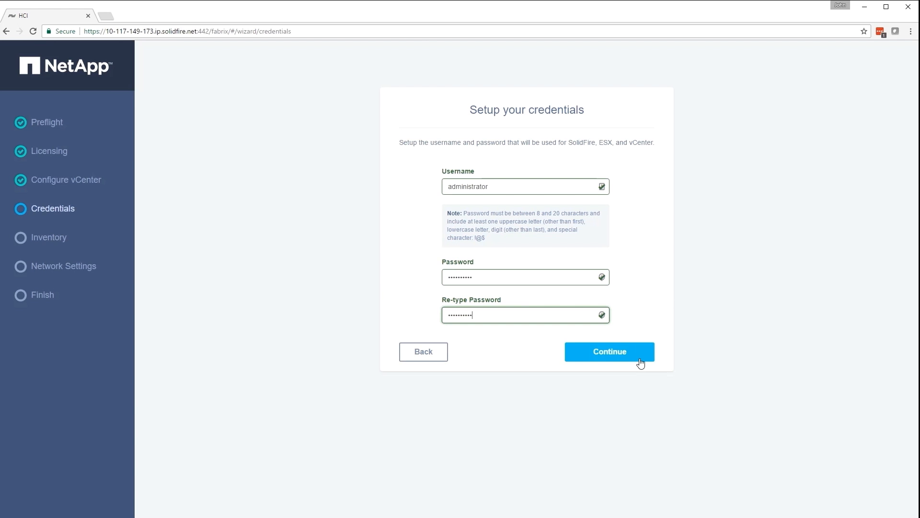
pyautogui.click(609, 351)
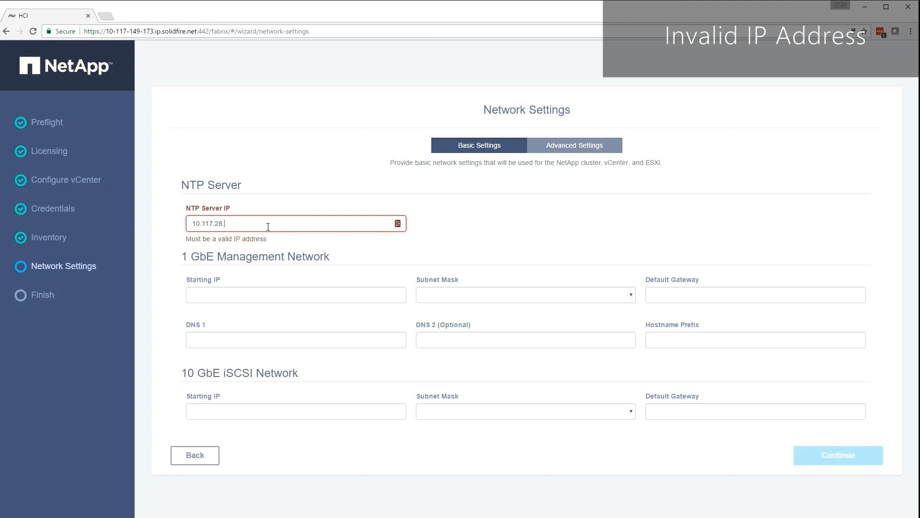
# Enter the NTP server and management network starting IP (10.117.145...) and 10.117.28. address fields
pyautogui.write('10')
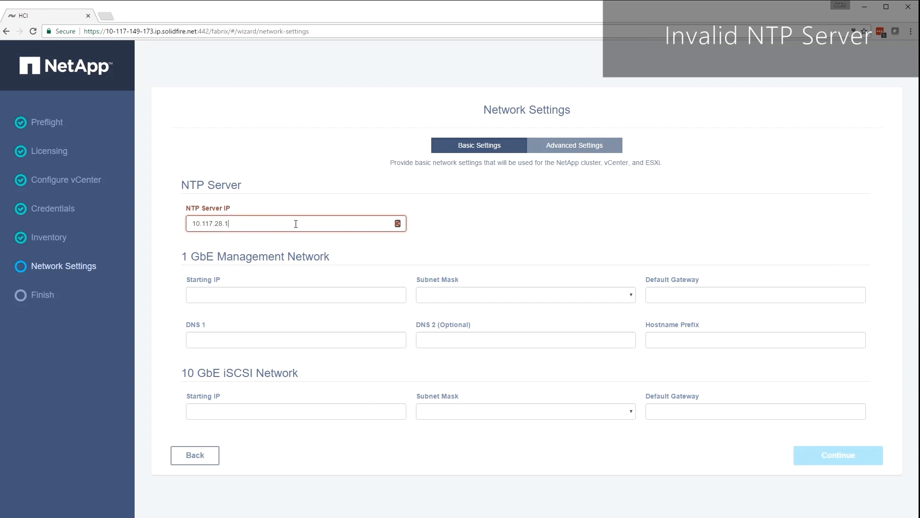
pyautogui.click(295, 294)
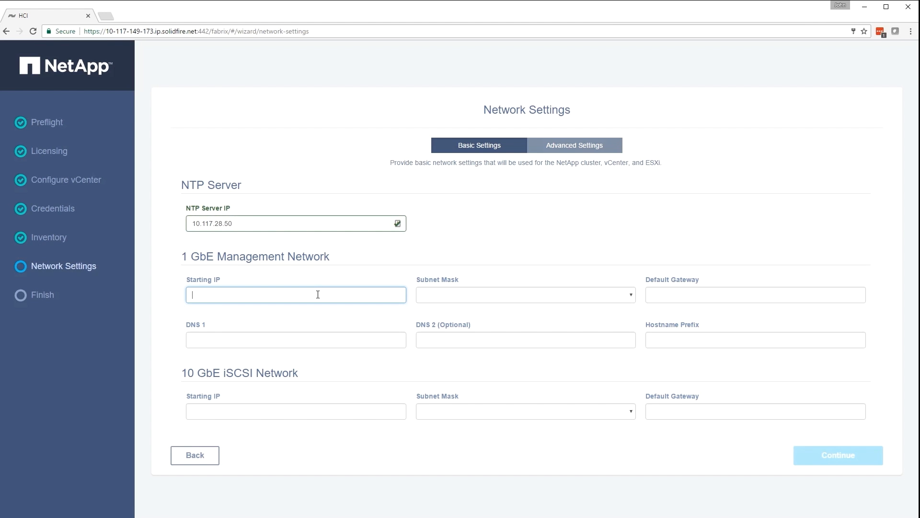
pyautogui.write('10.117.145')
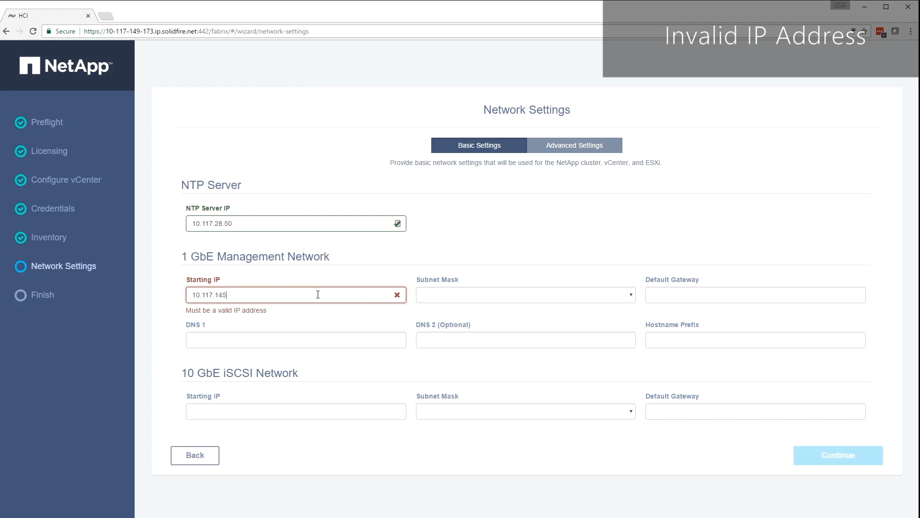
pyautogui.press('Backspace')
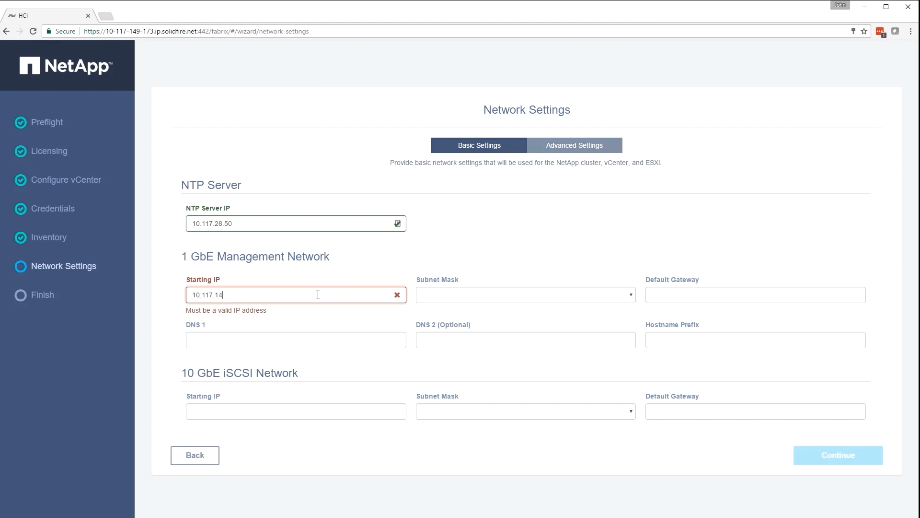
pyautogui.click(627, 294)
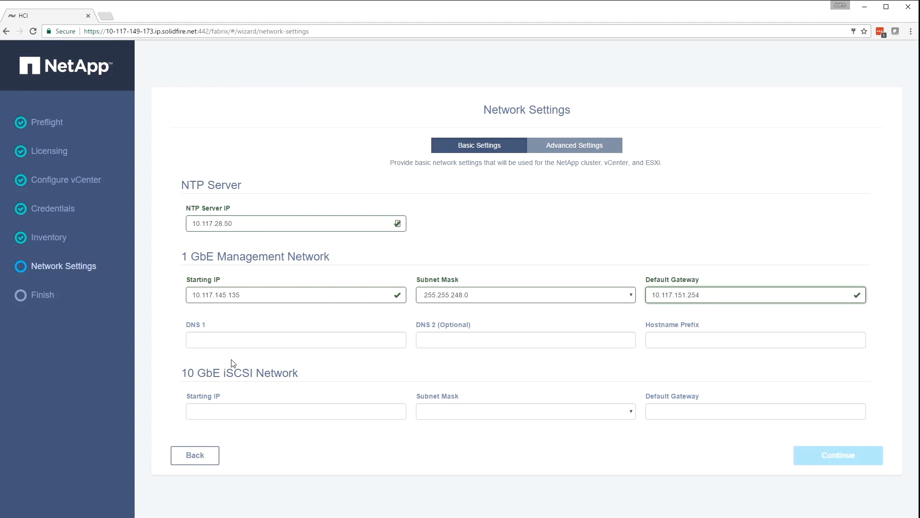
pyautogui.write('10')
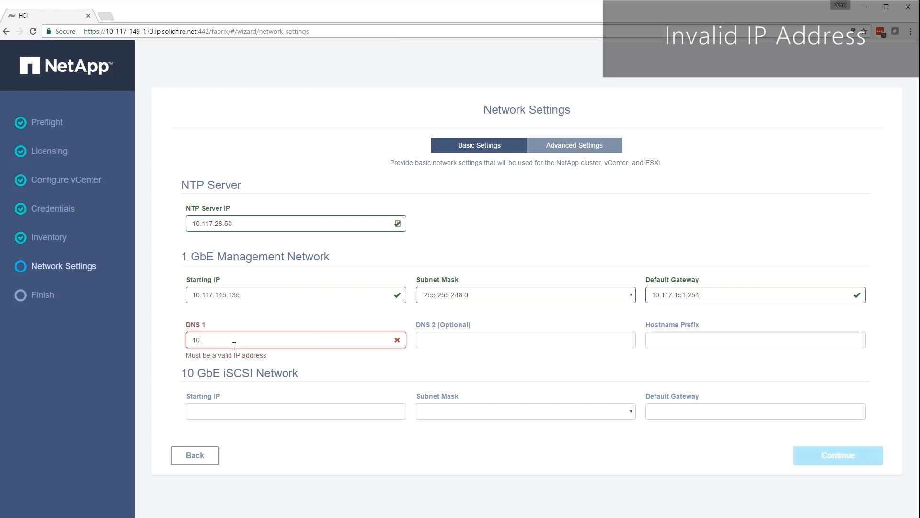
pyautogui.write('.117.28.50')
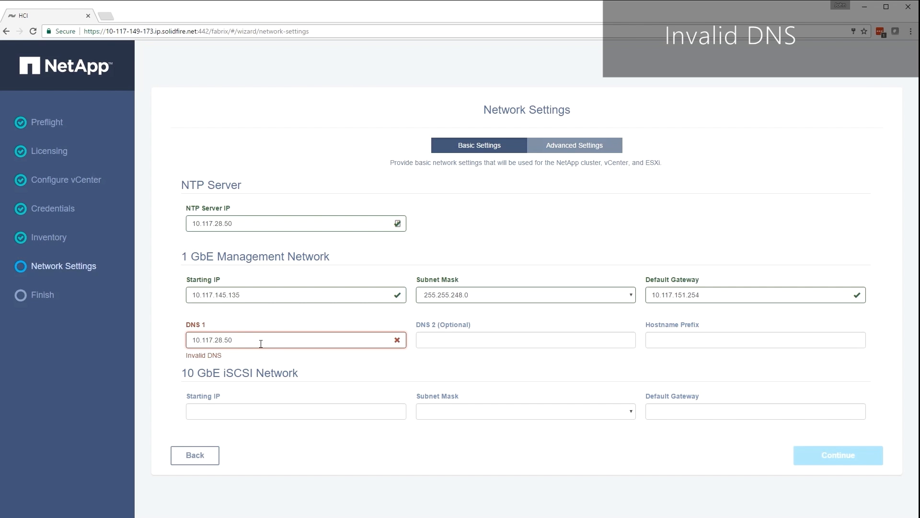
# Set DNS 8.8.8.8, hostname prefix hci, and begin the iSCSI starting IP 10.117
pyautogui.write('8.8.8.8')
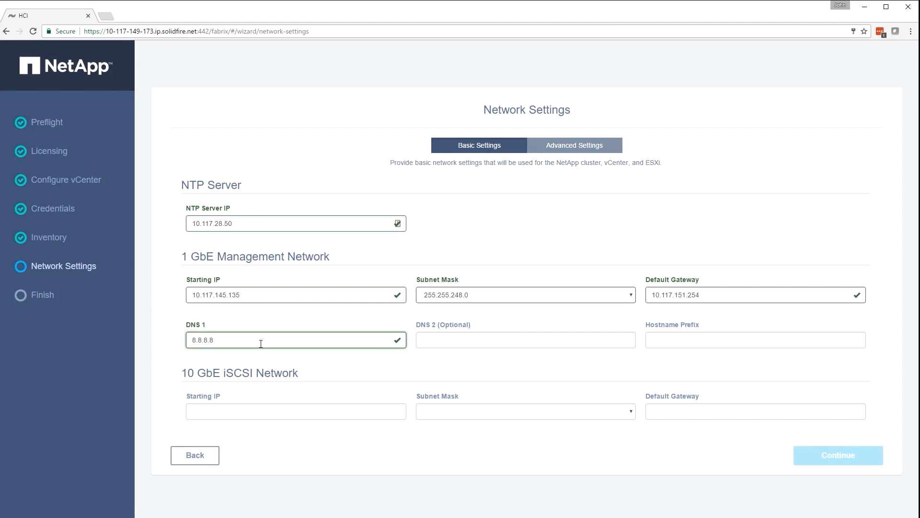
pyautogui.write('hci')
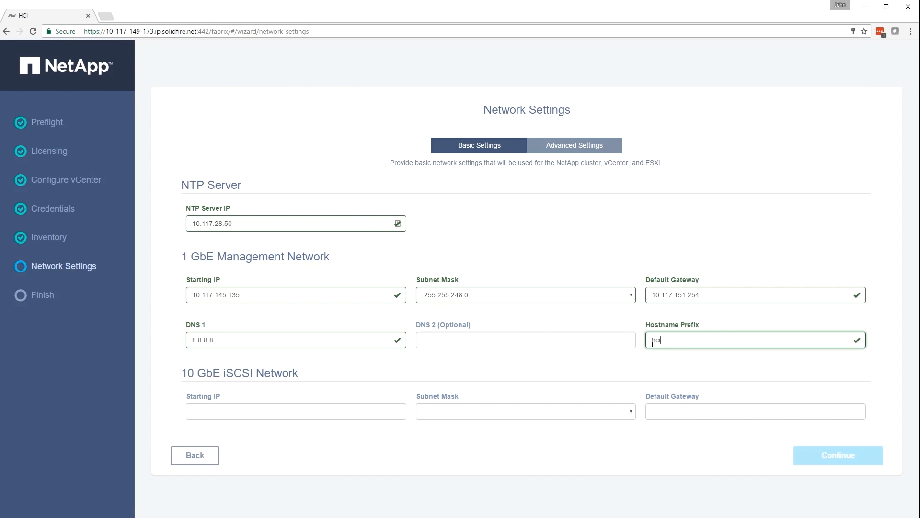
pyautogui.write('10.117')
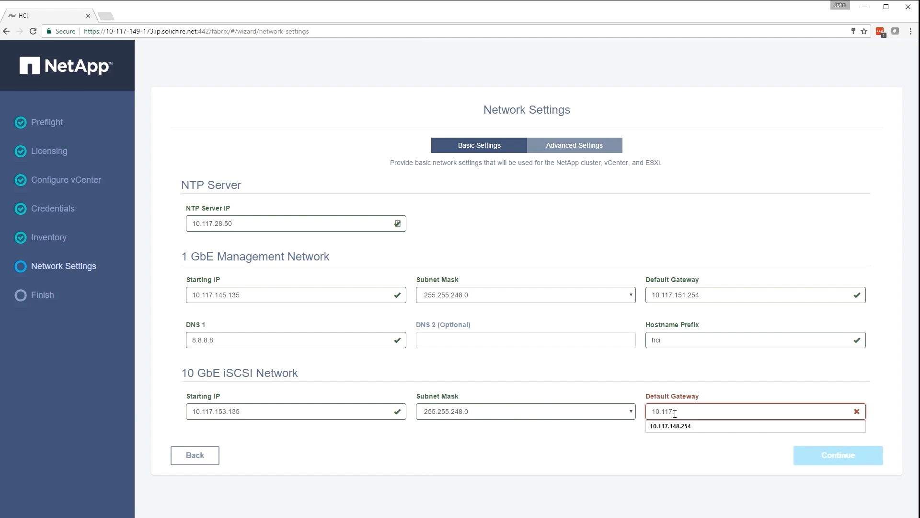
# Review the advanced network node tables and NTP server, then run deployment to 100% complete
pyautogui.click(570, 149)
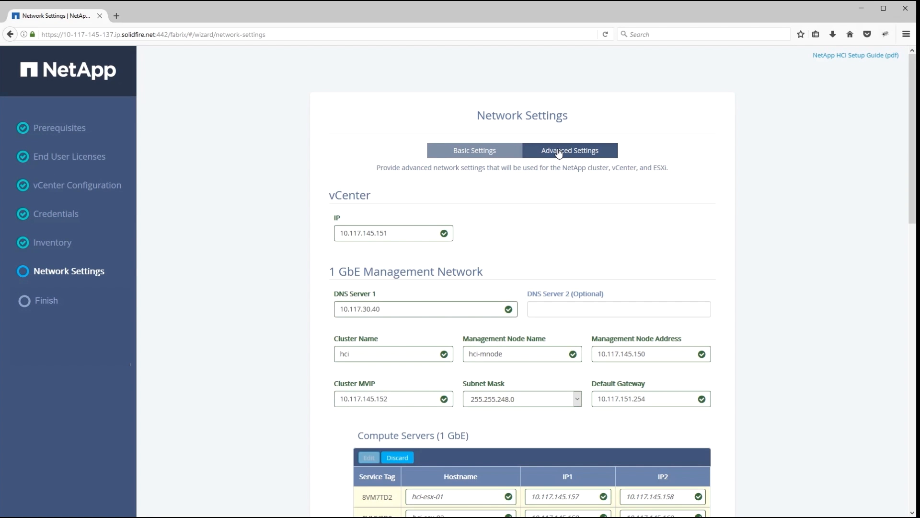
pyautogui.scroll(-3)
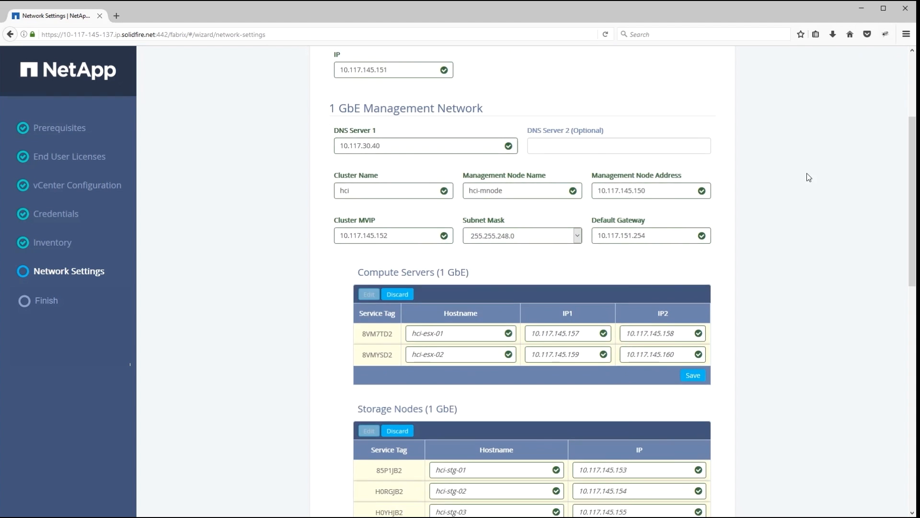
pyautogui.scroll(-3)
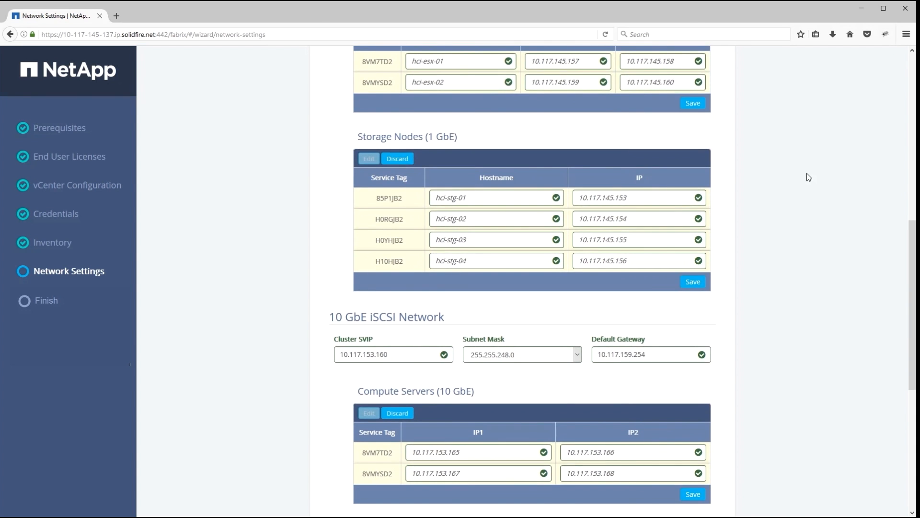
pyautogui.scroll(-3)
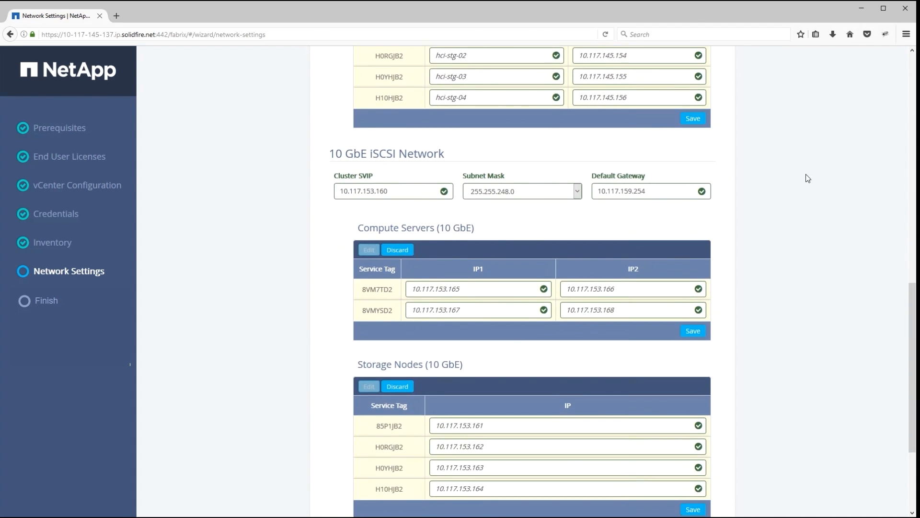
pyautogui.scroll(-3)
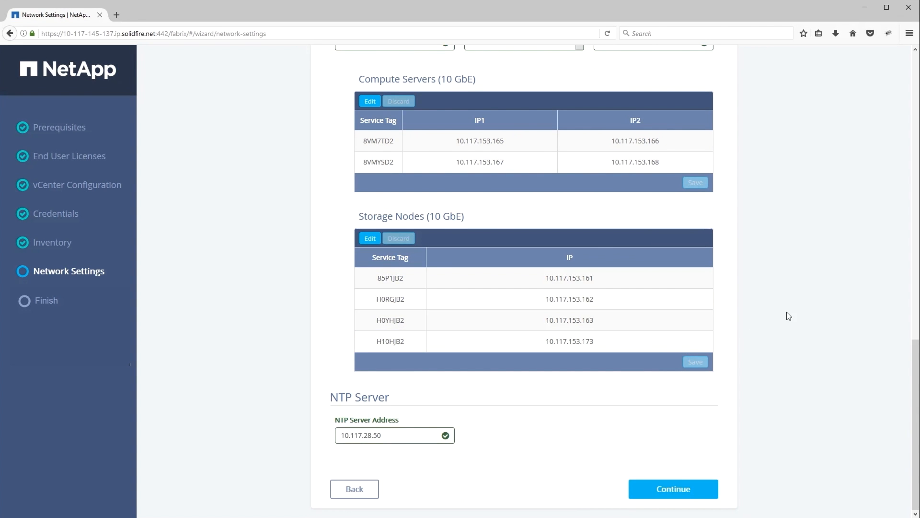
pyautogui.click(673, 488)
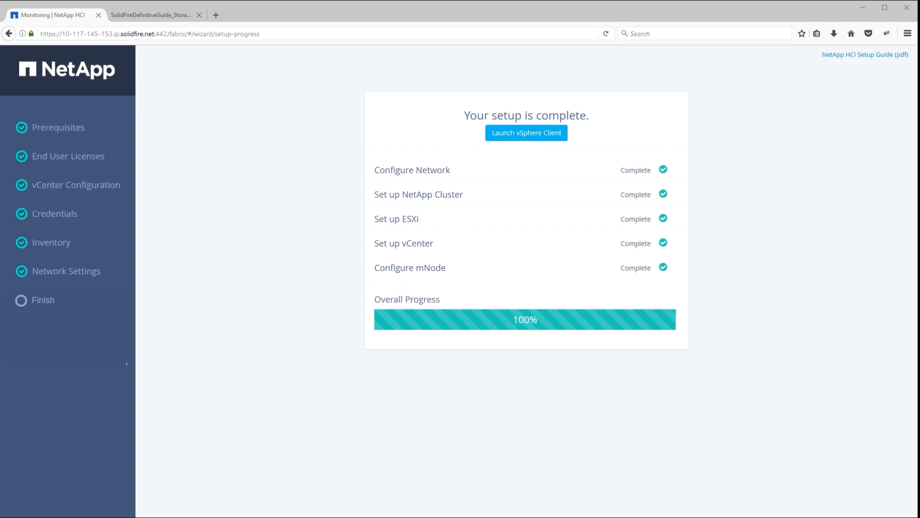
pyautogui.click(525, 132)
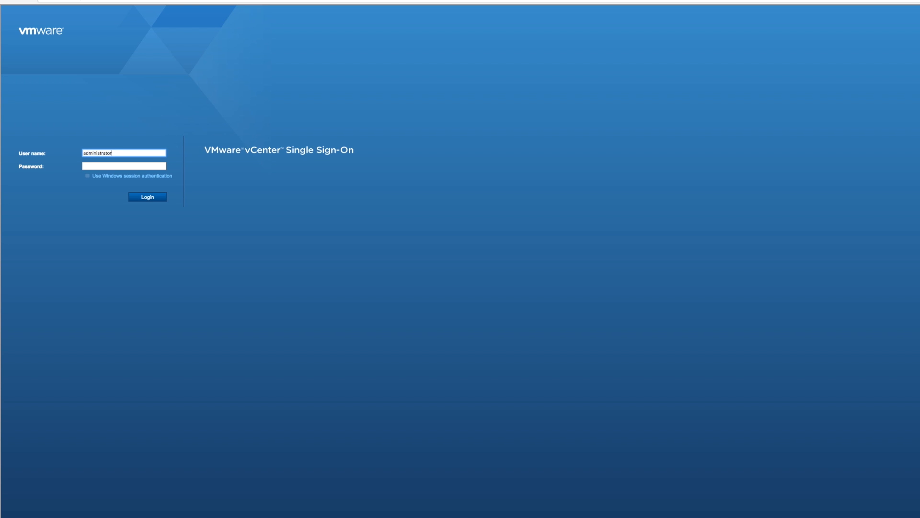
pyautogui.write('@vsphere.local')
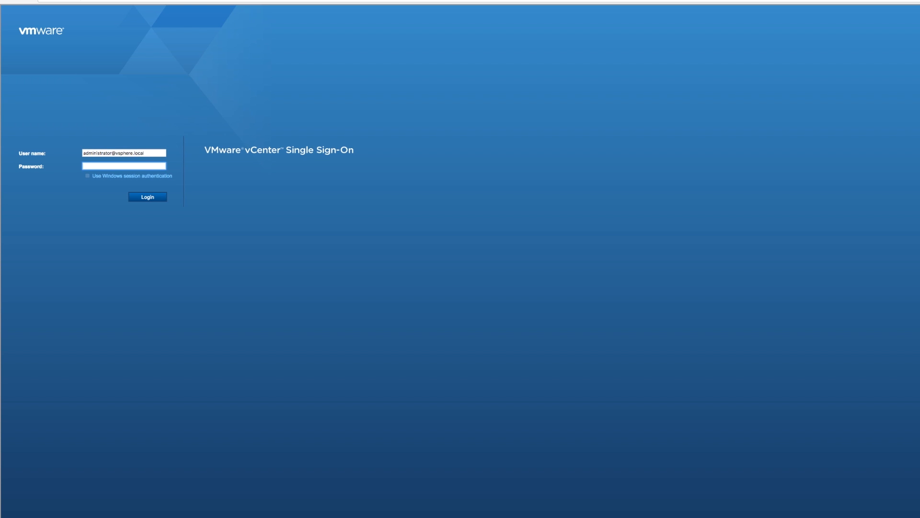
pyautogui.write('password')
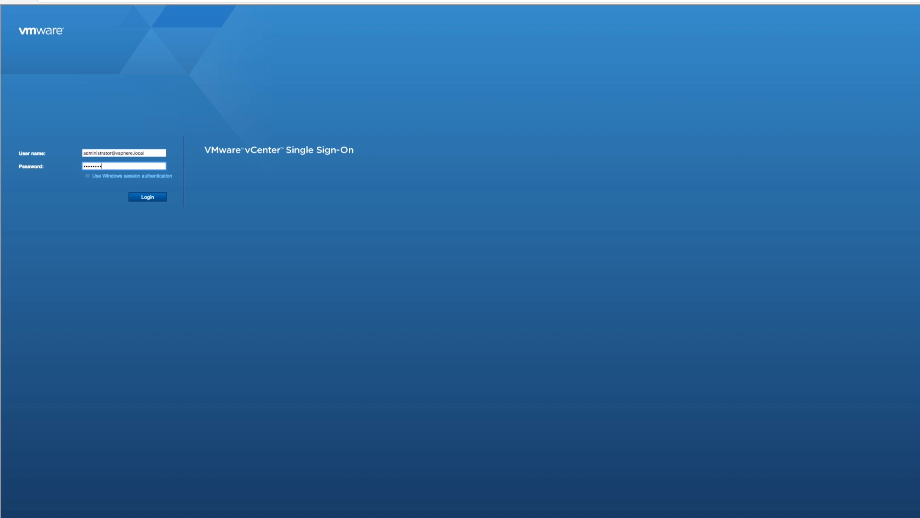
pyautogui.click(147, 197)
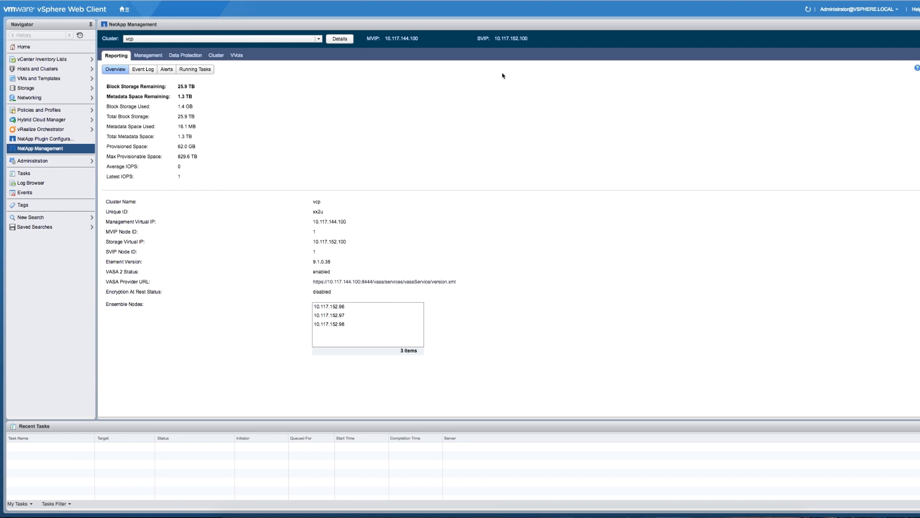
# View the NetApp cluster's event log, datastores, volumes and accounts pages
pyautogui.click(143, 69)
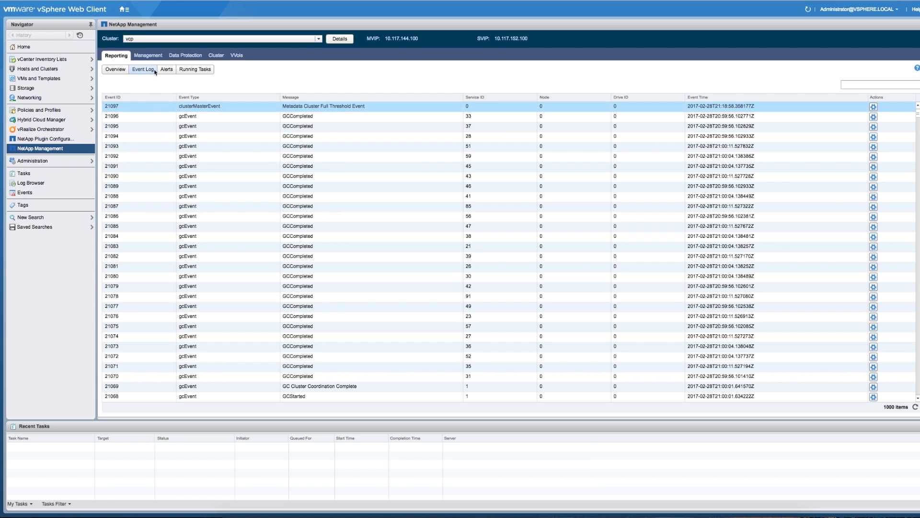
pyautogui.click(147, 56)
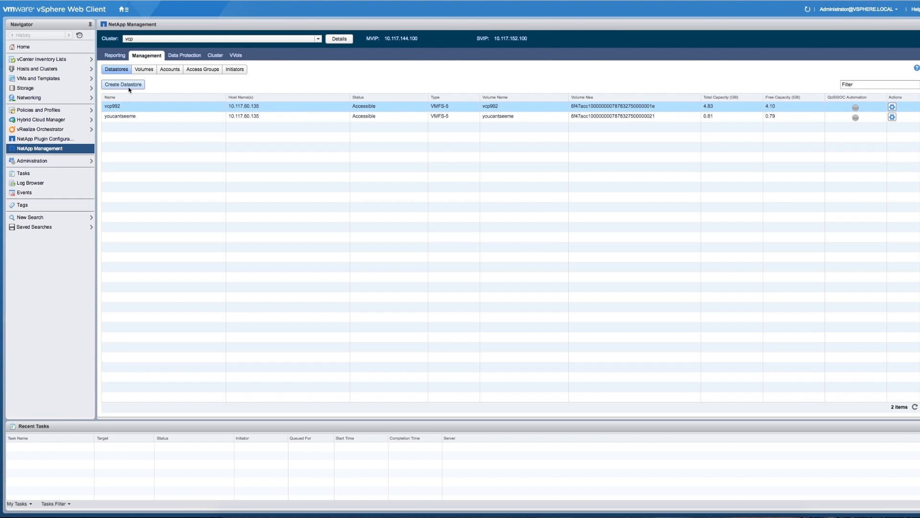
pyautogui.click(124, 85)
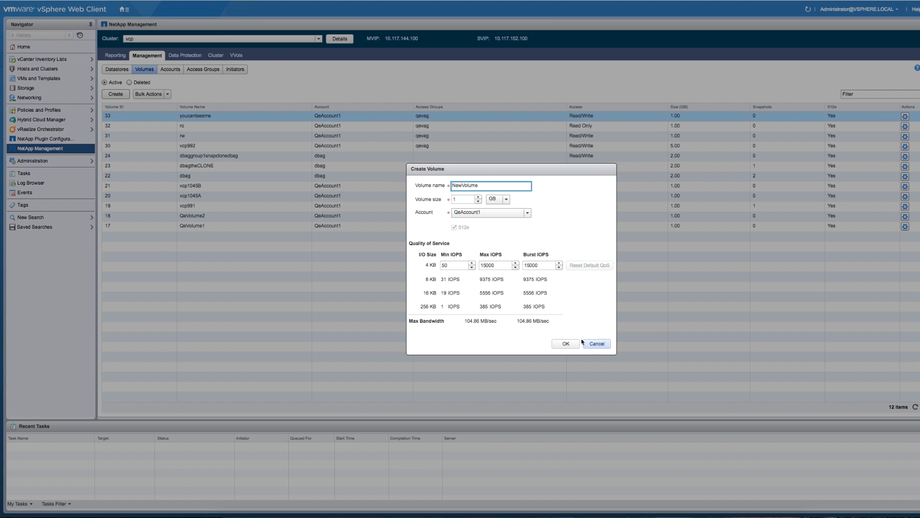
pyautogui.click(169, 69)
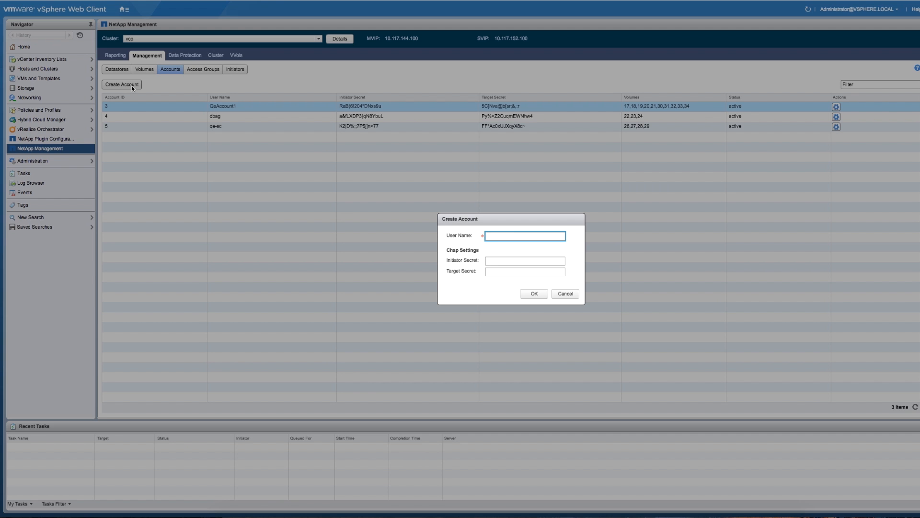
# View the initiators and storage nodes, ending on the empty datastore list with two alarms
pyautogui.click(235, 69)
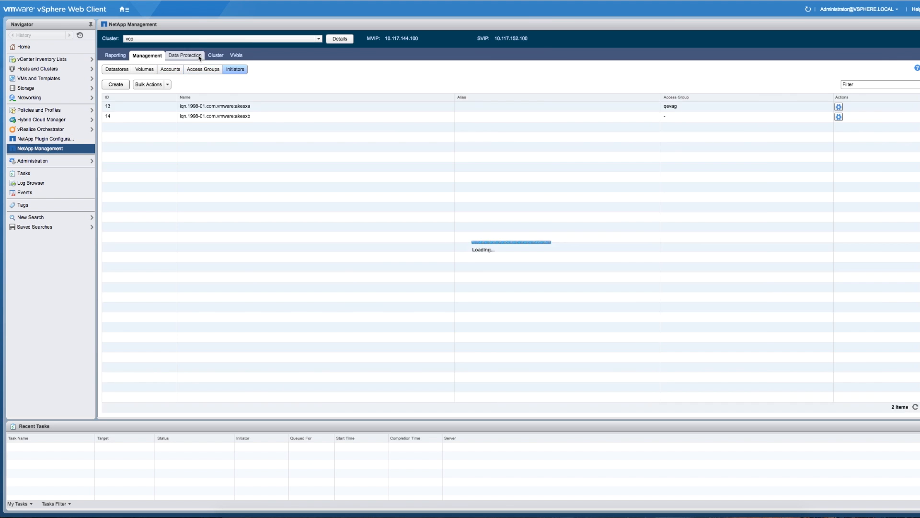
pyautogui.click(214, 55)
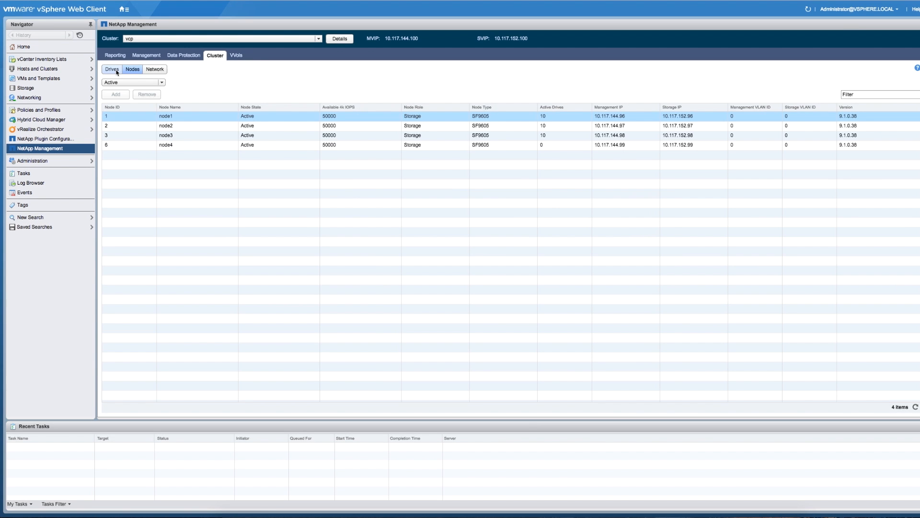
pyautogui.click(112, 69)
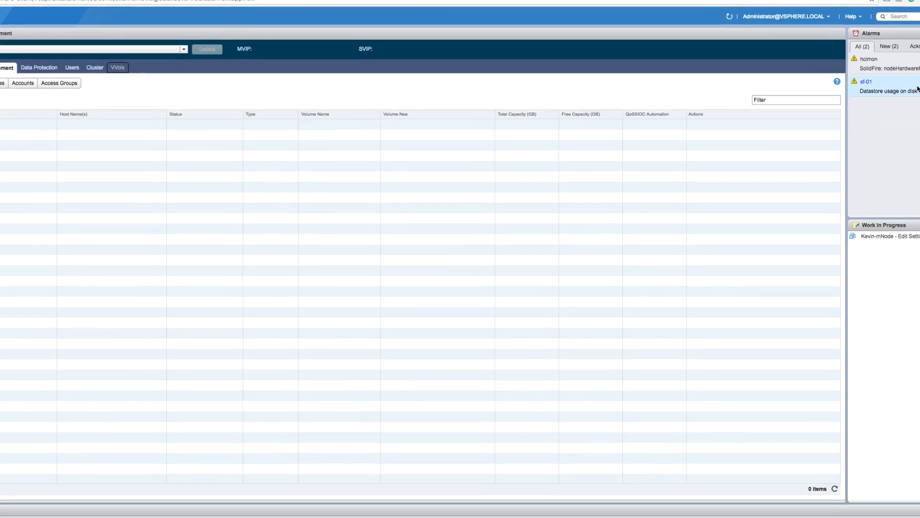
# Show details of the hcimon SolidFire node hardware fault alarm (failed BMC self test)
pyautogui.click(867, 86)
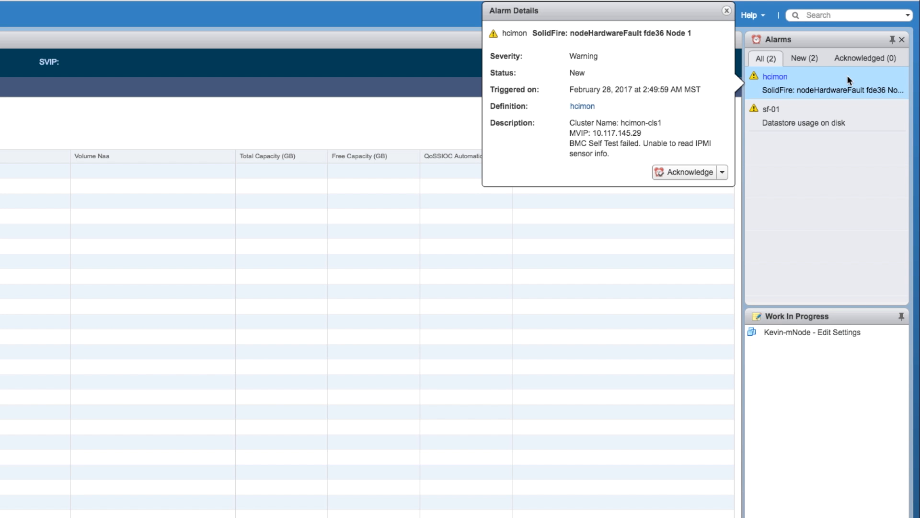
pyautogui.moveTo(843, 91)
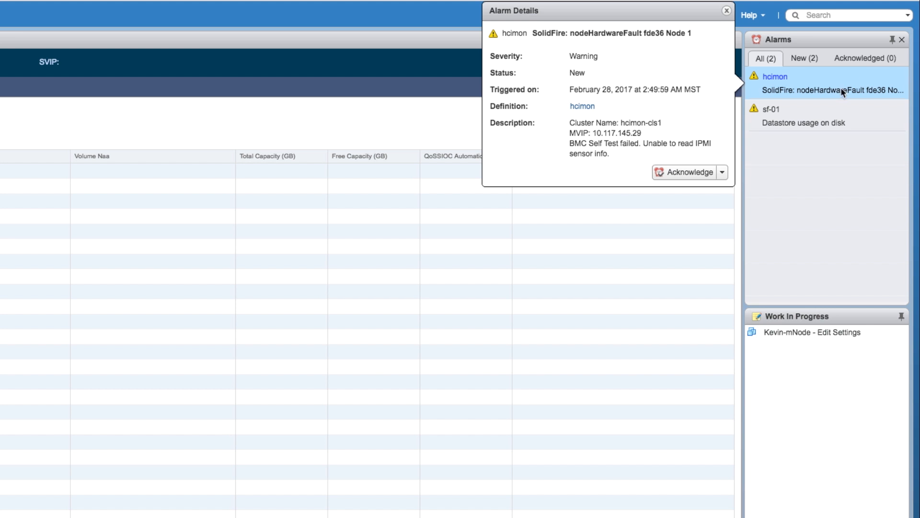
pyautogui.moveTo(838, 114)
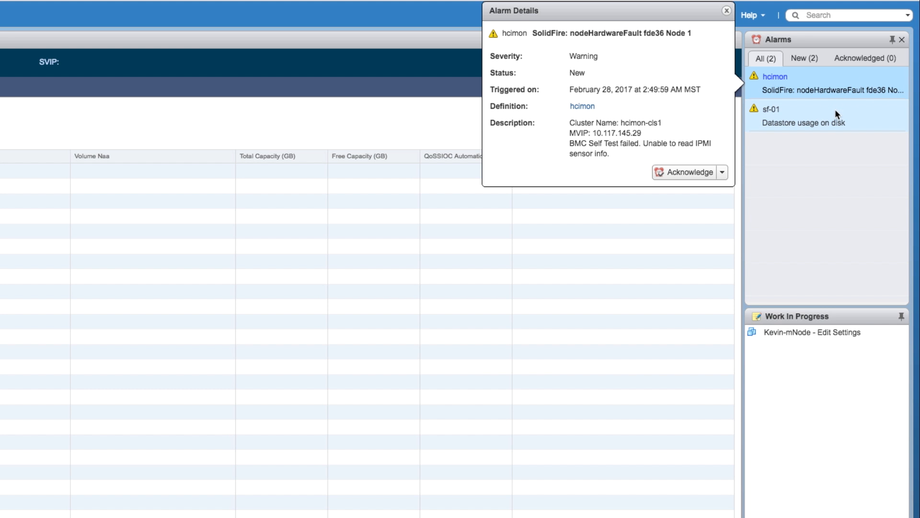